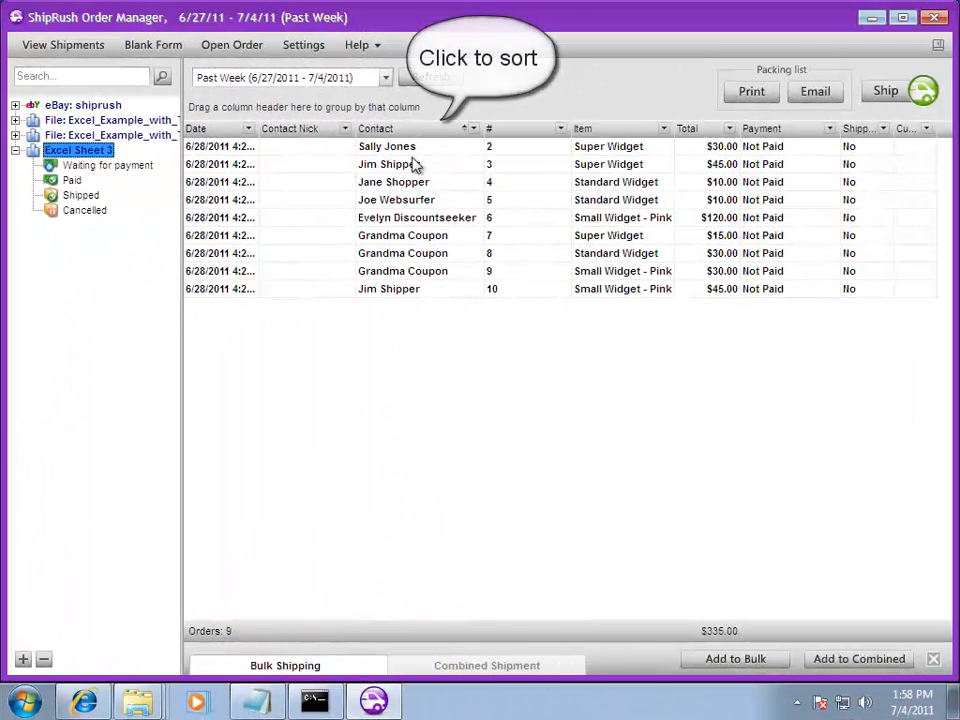
- Group the nine Excel Sheet 3 orders by the Contact column
click(375, 128)
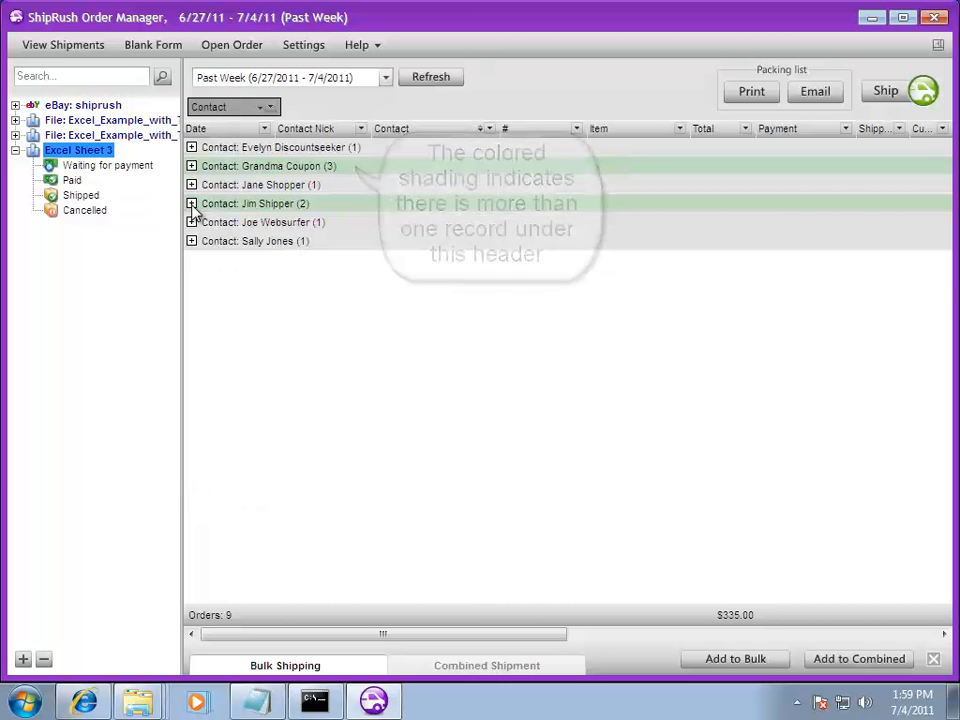
click(191, 166)
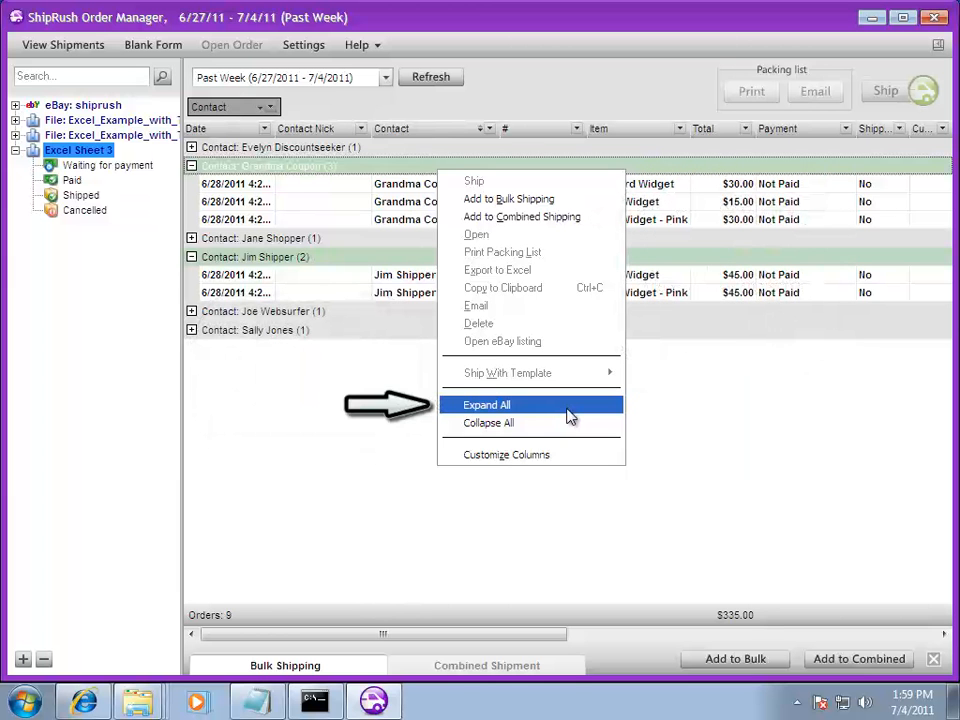
click(487, 404)
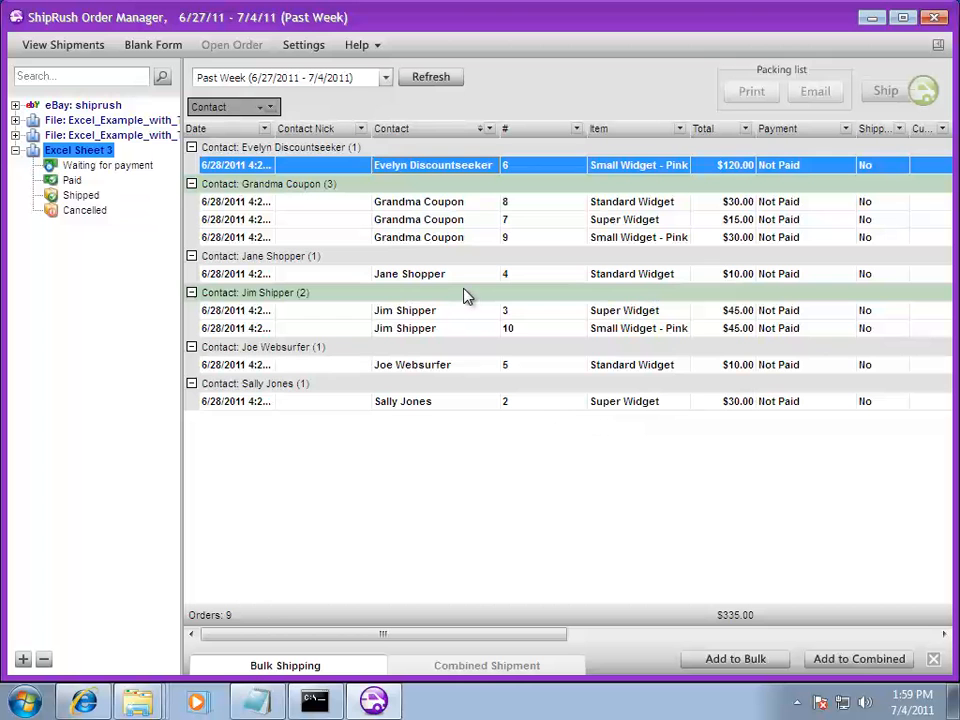
right_click(463, 292)
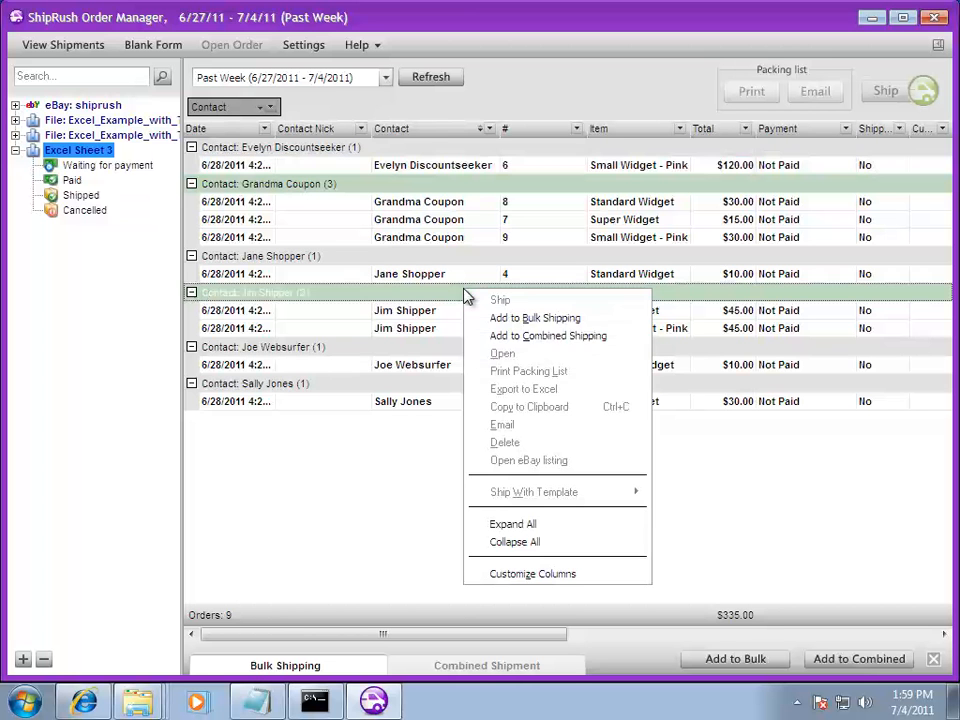
click(514, 541)
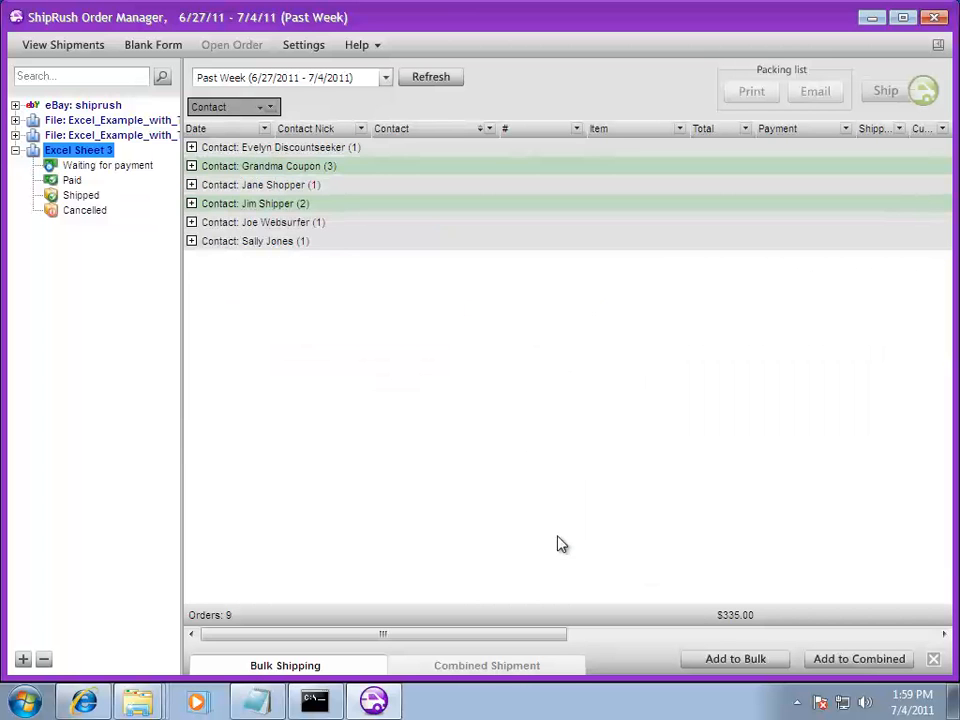
mouse_move(398, 210)
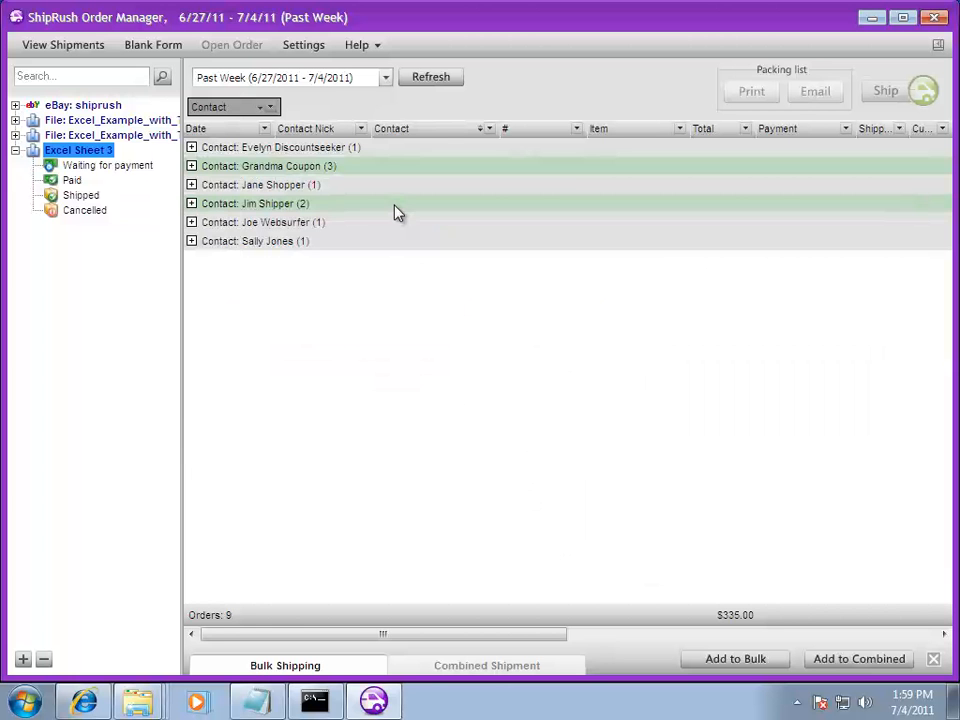
right_click(255, 203)
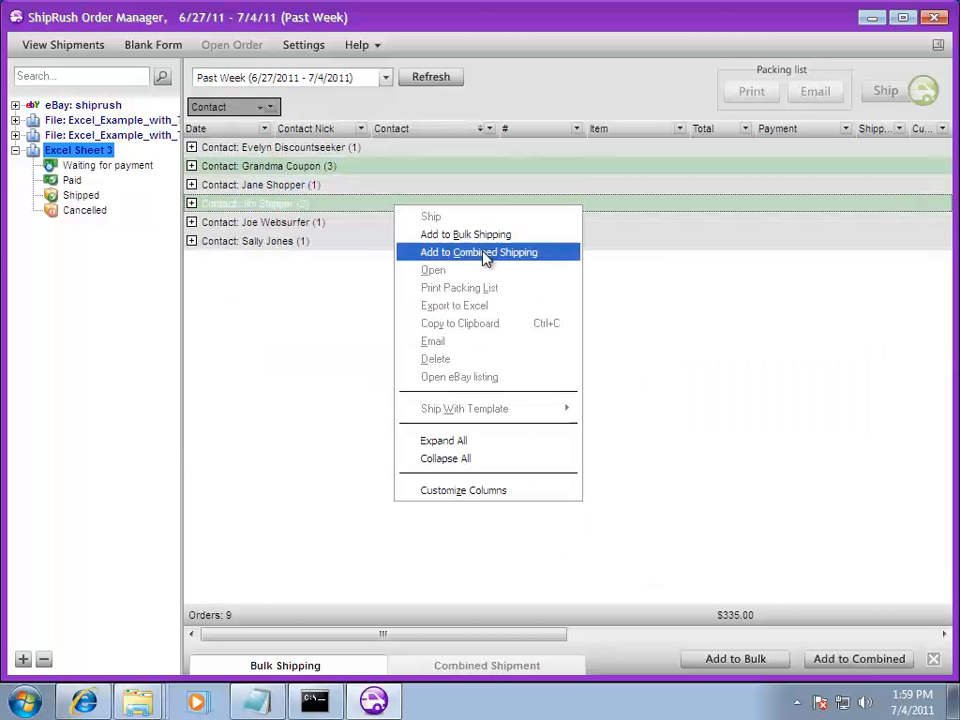
- Add Jim Shipper's two orders to Combined Shipment
click(477, 251)
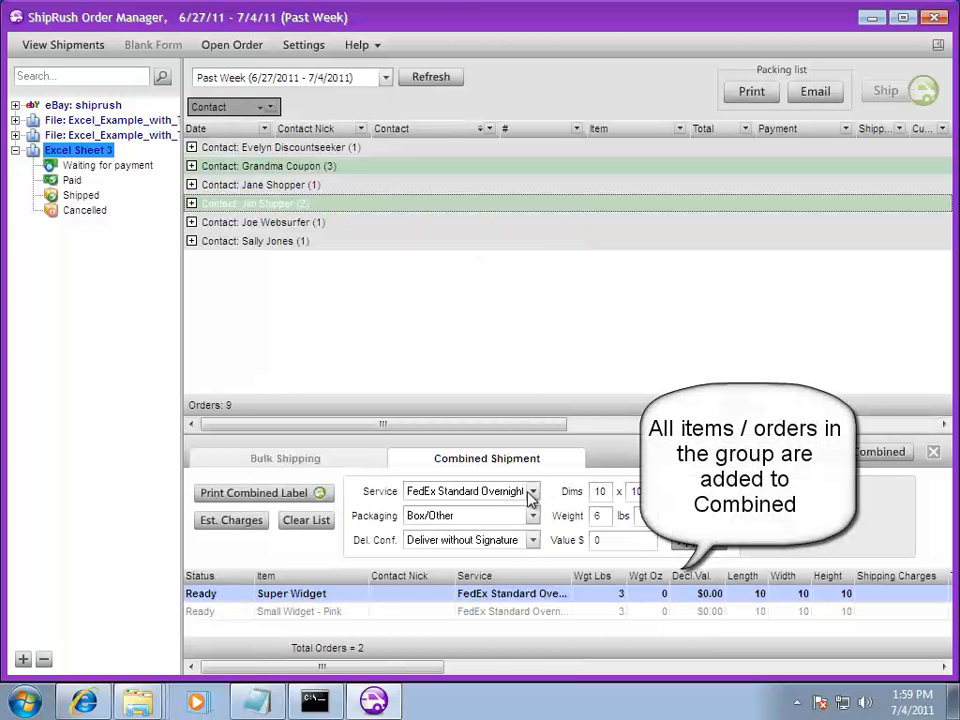
click(532, 491)
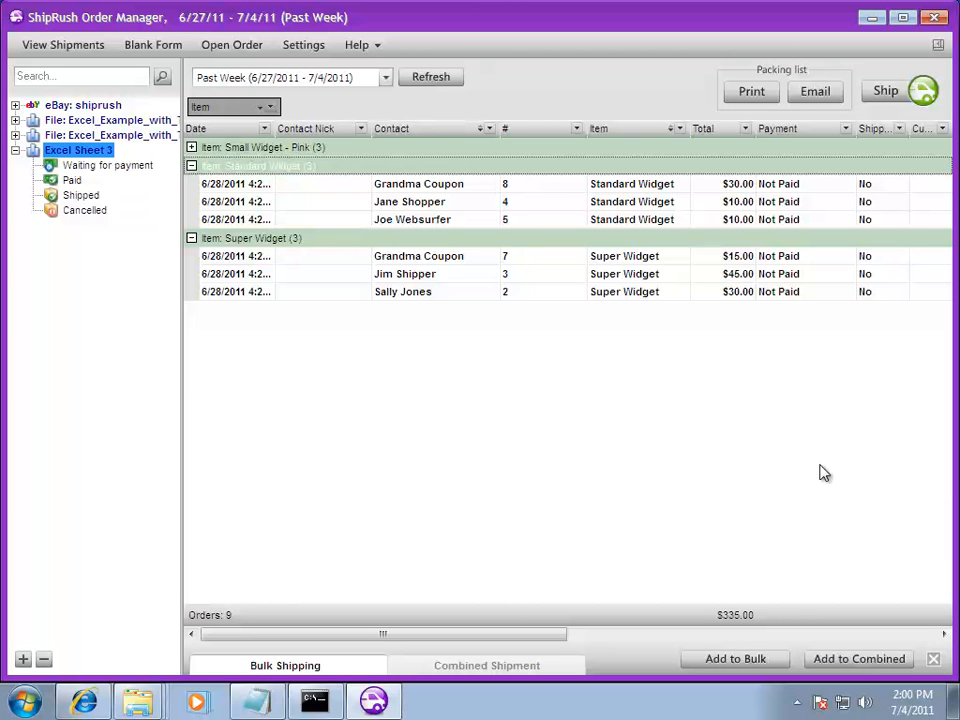
mouse_move(237, 209)
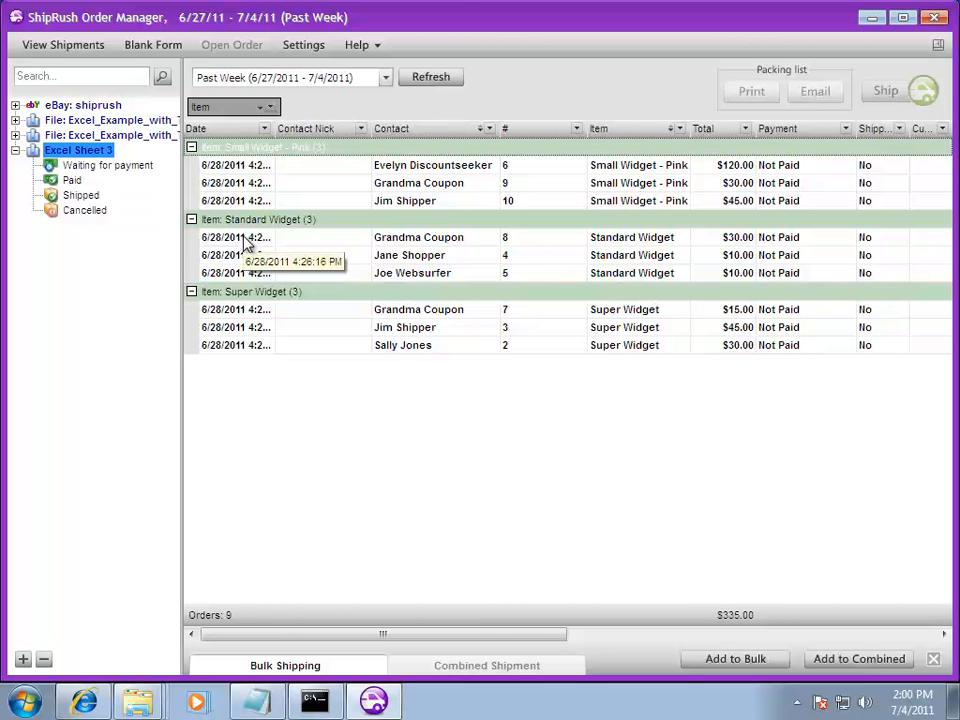
- Select Evelyn Discountseeker's order plus two more and add them to Bulk Shipping
click(418, 182)
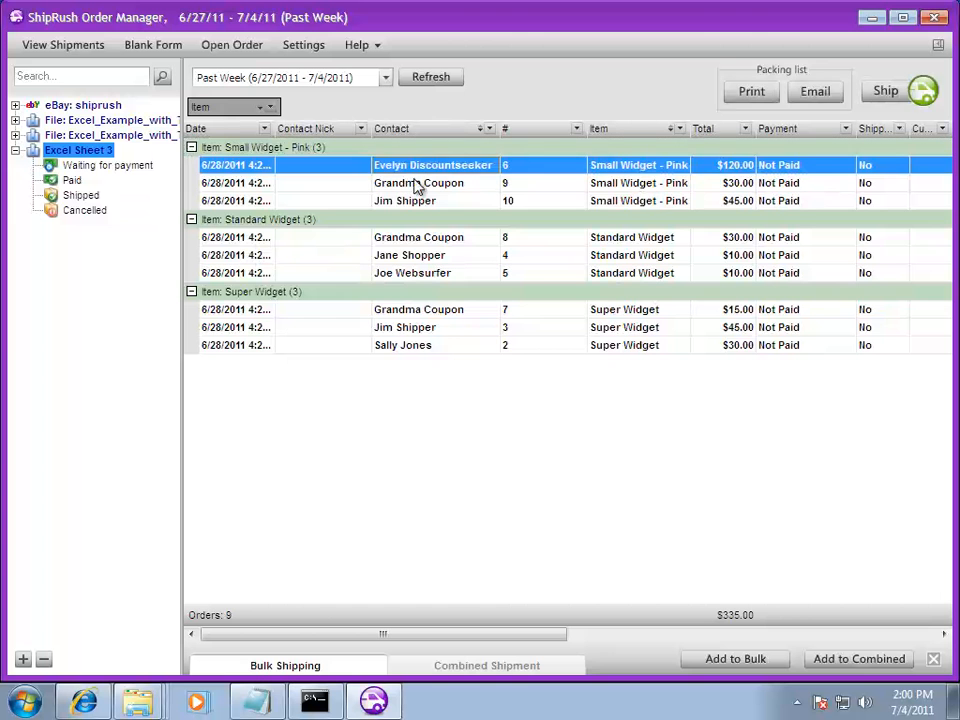
click(430, 254)
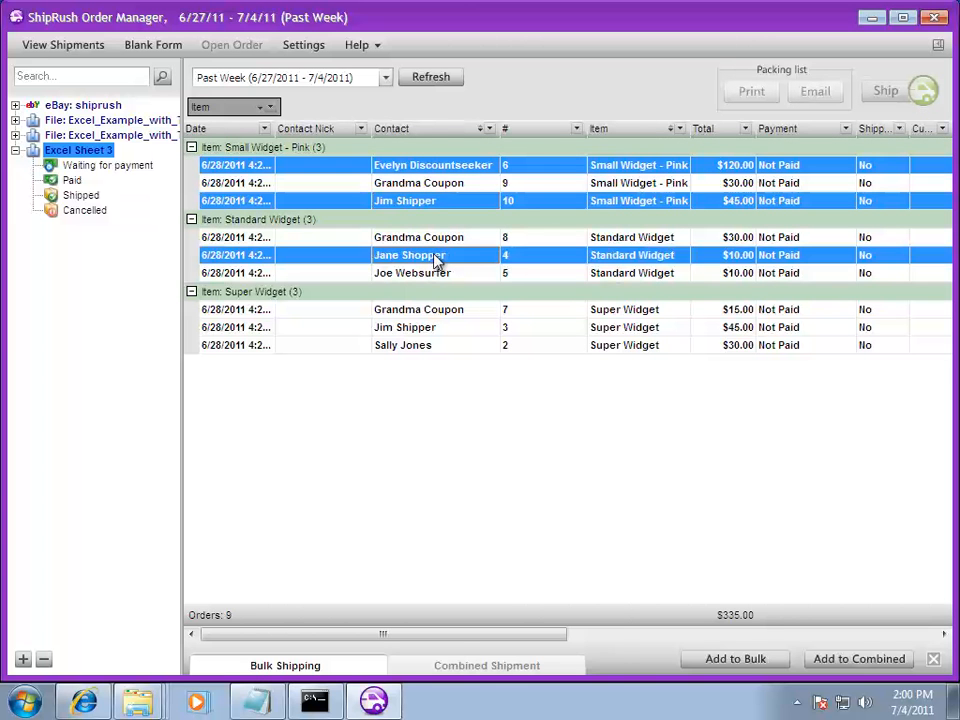
right_click(435, 255)
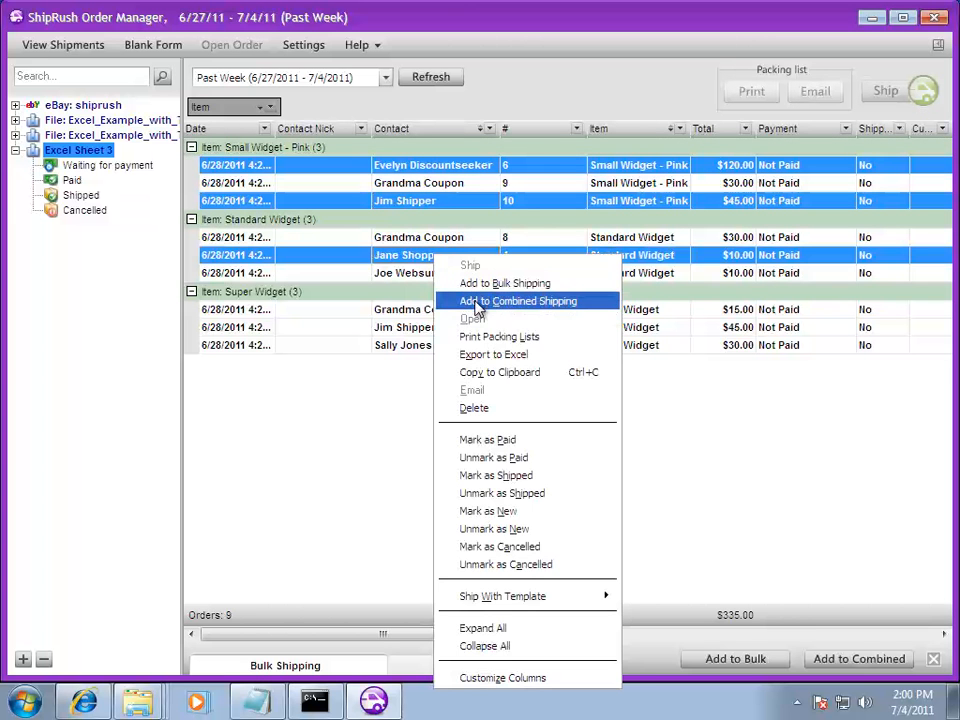
click(504, 283)
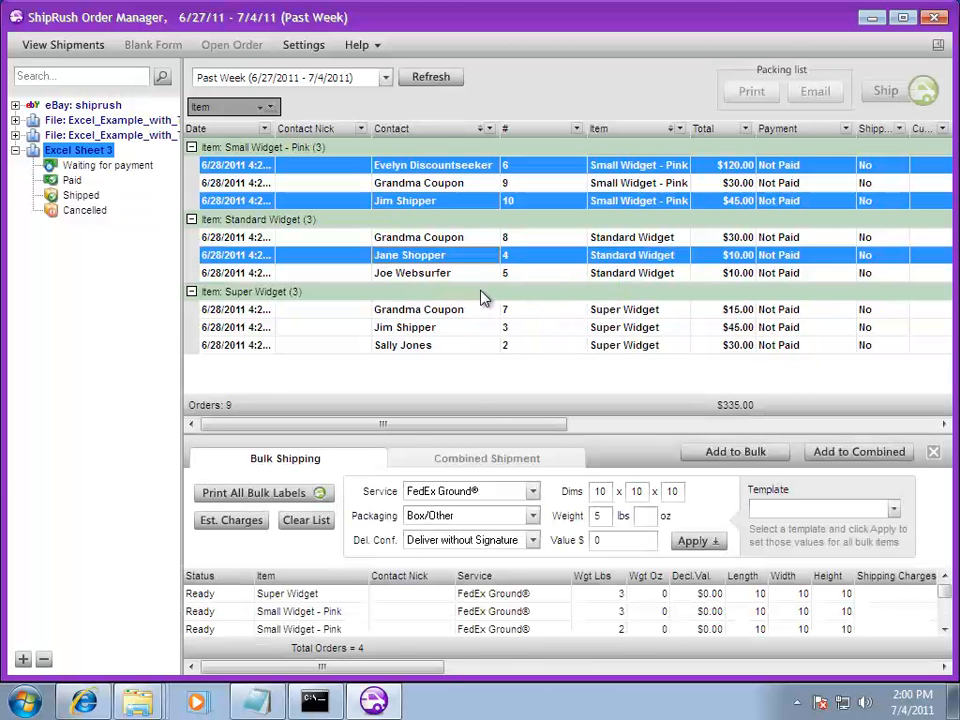
- Remove the grouping, clear the Bulk Shipping list and close the shipping panel
right_click(403, 164)
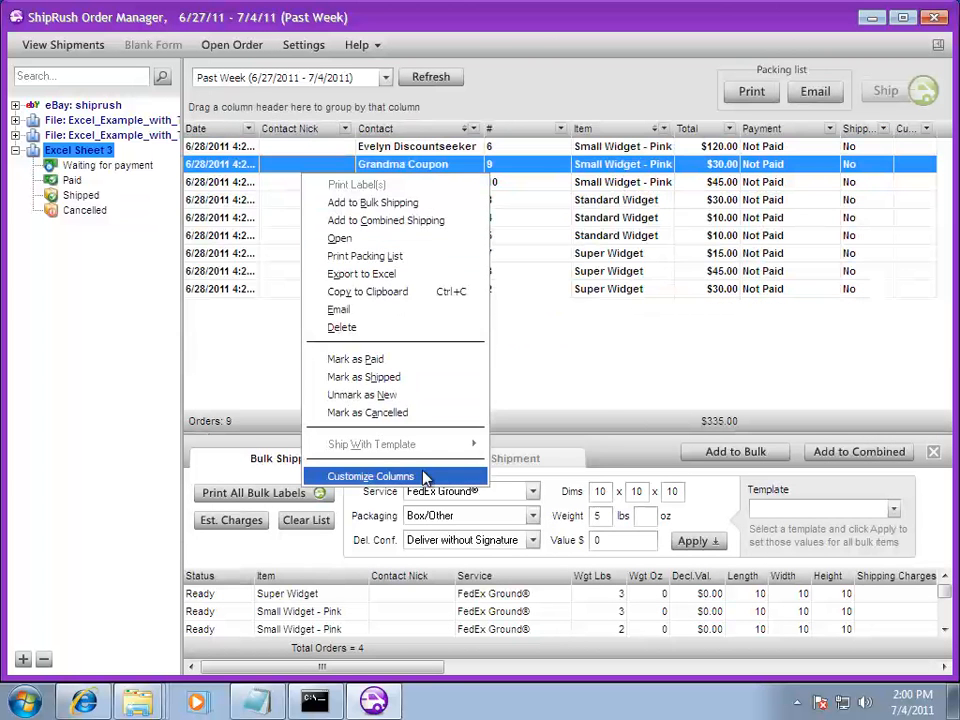
click(370, 475)
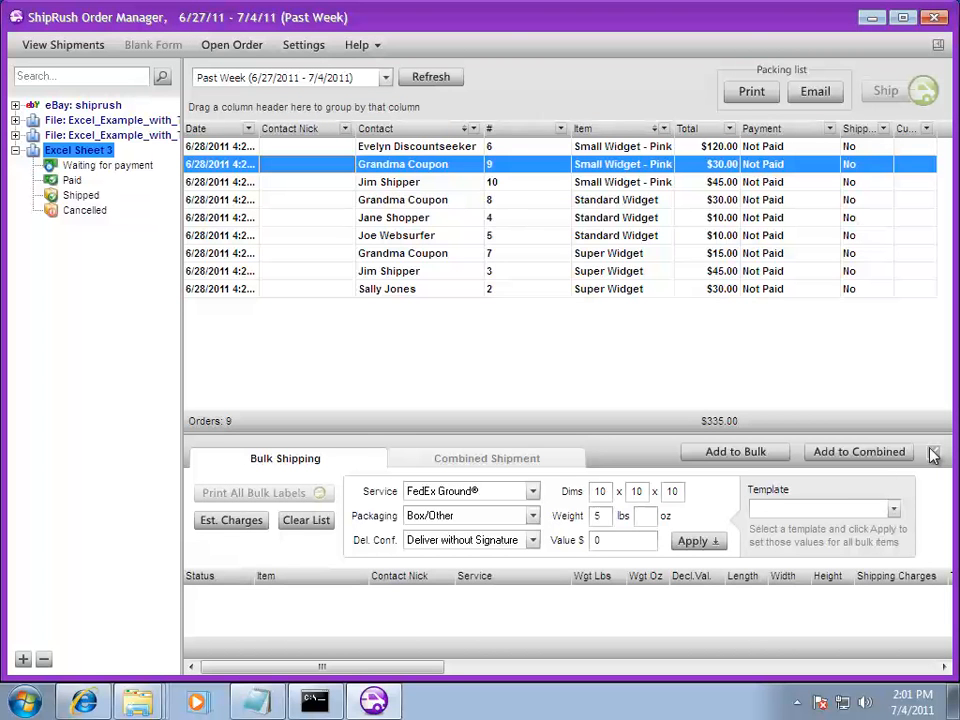
click(933, 453)
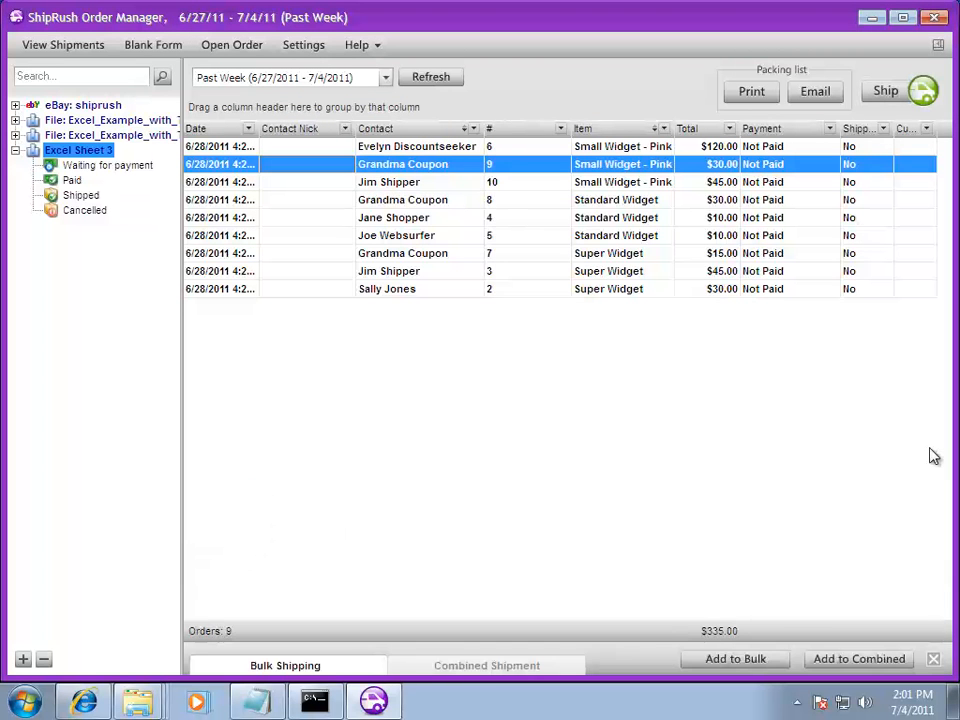
mouse_move(665, 130)
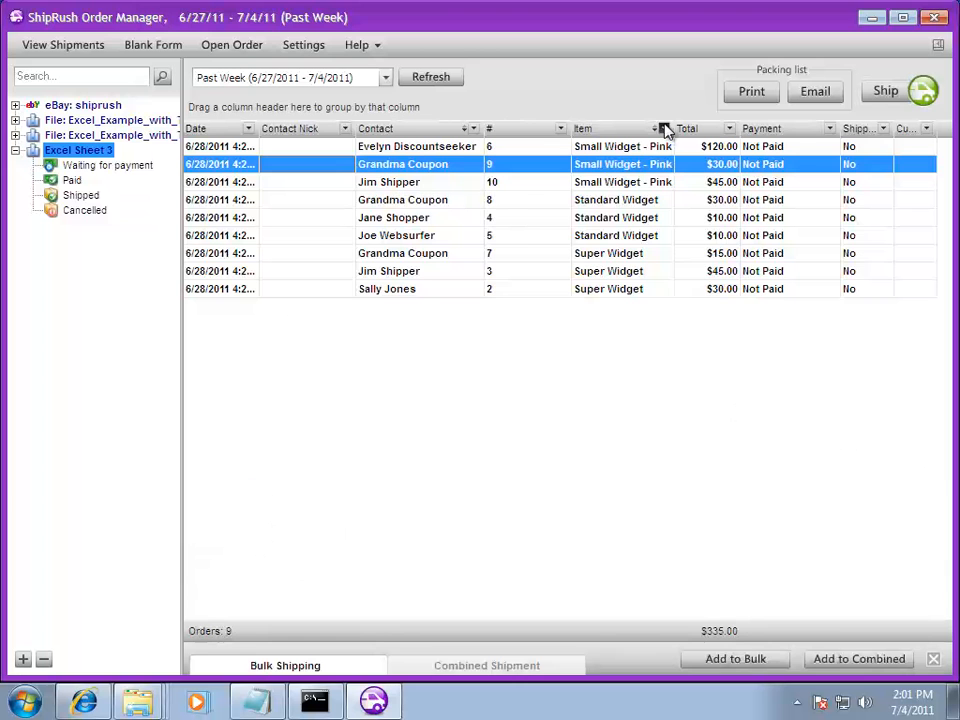
- Filter the Item column to Standard Widget and add those three orders to Bulk Shipping
click(657, 128)
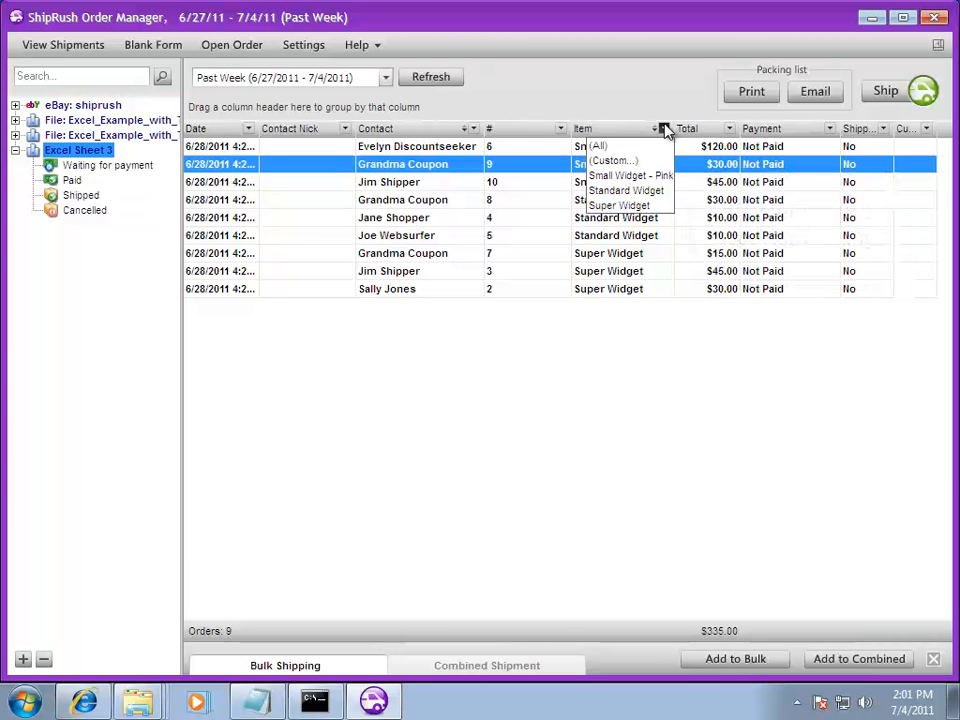
click(626, 190)
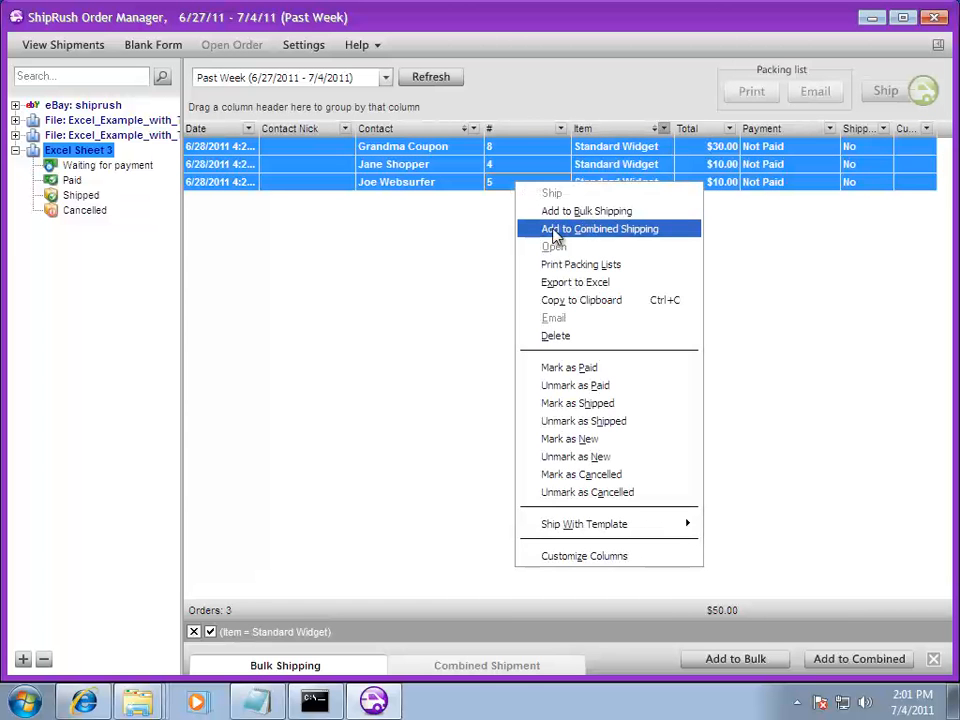
mouse_move(586, 211)
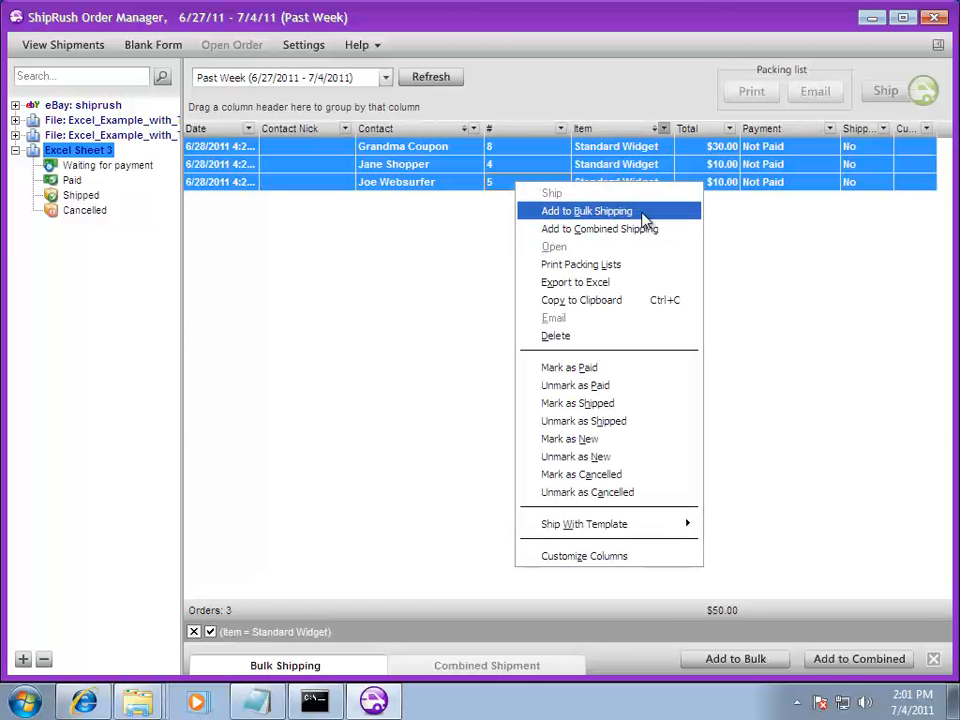
click(586, 210)
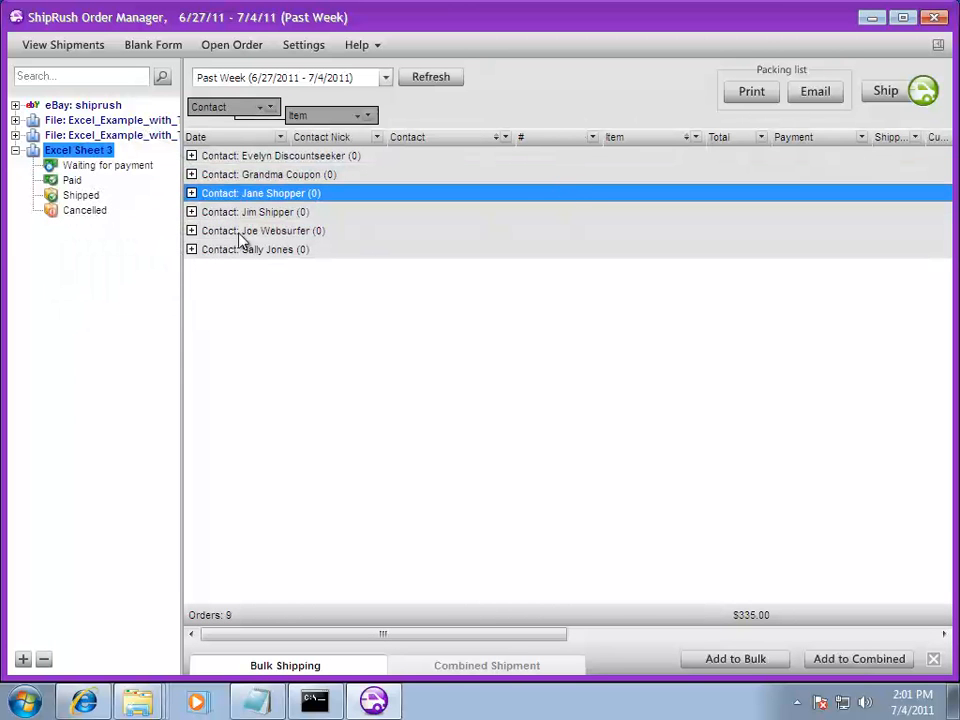
- Remove the Item and Contact grouping so all nine orders list flat, sorted by contact
click(191, 211)
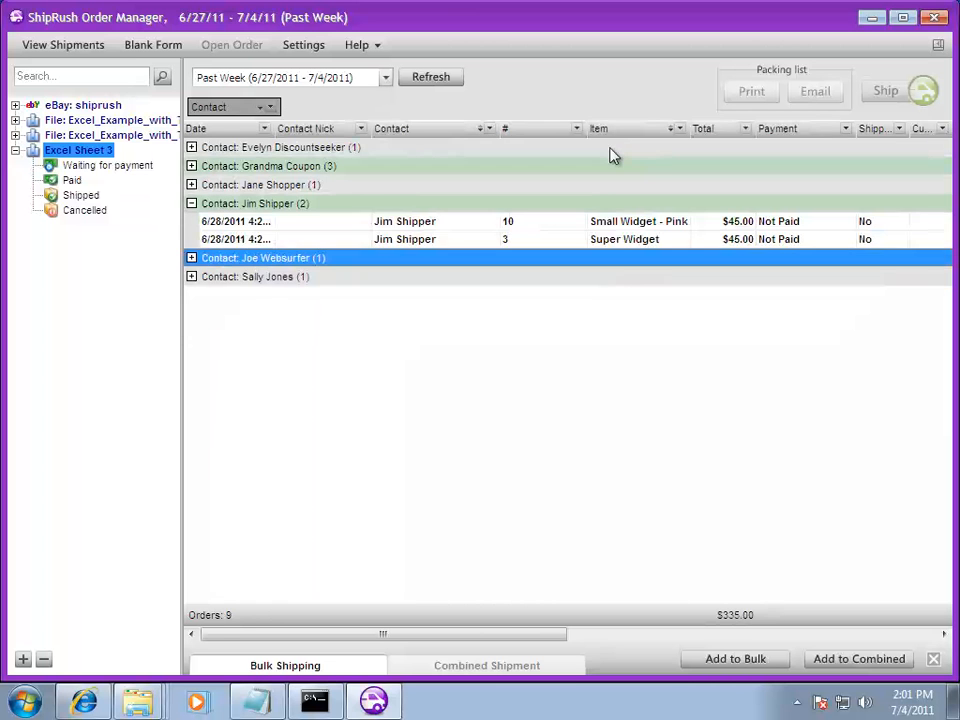
mouse_move(588, 211)
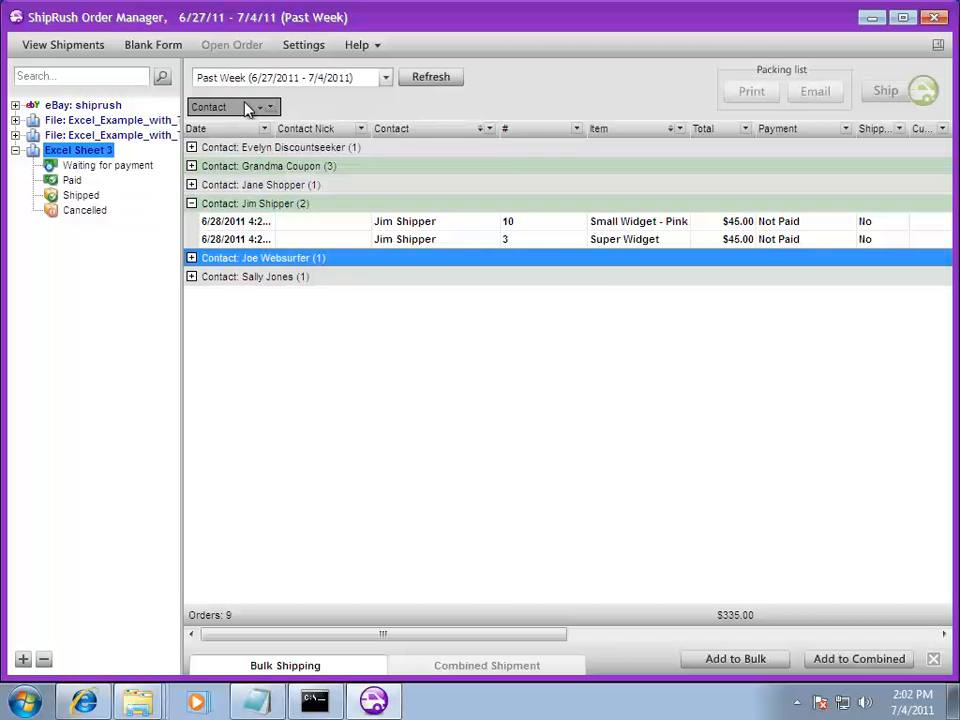
click(258, 107)
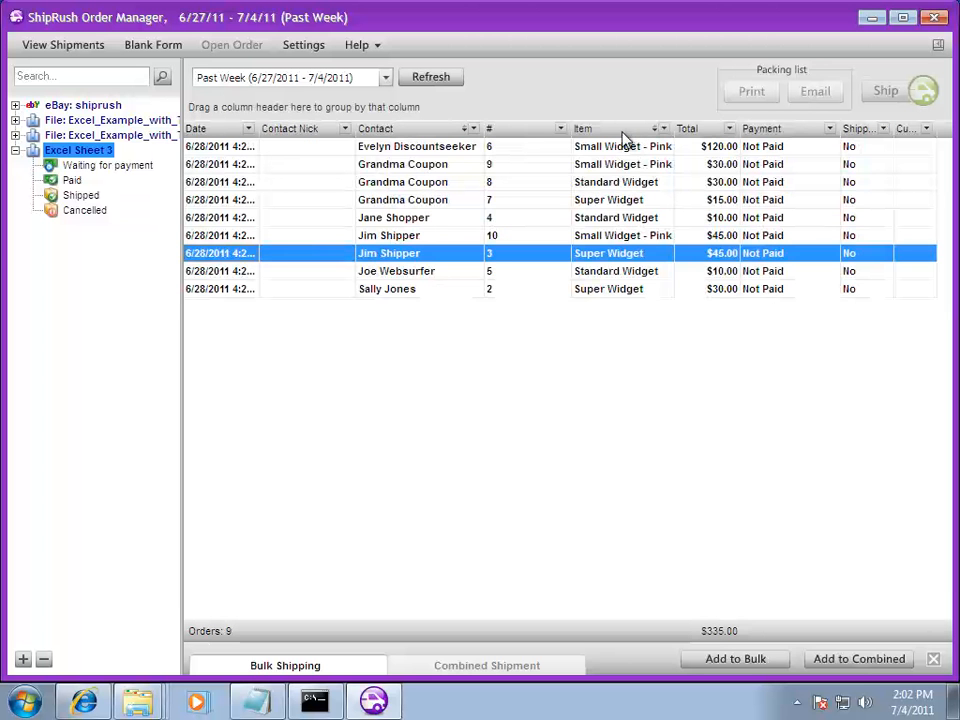